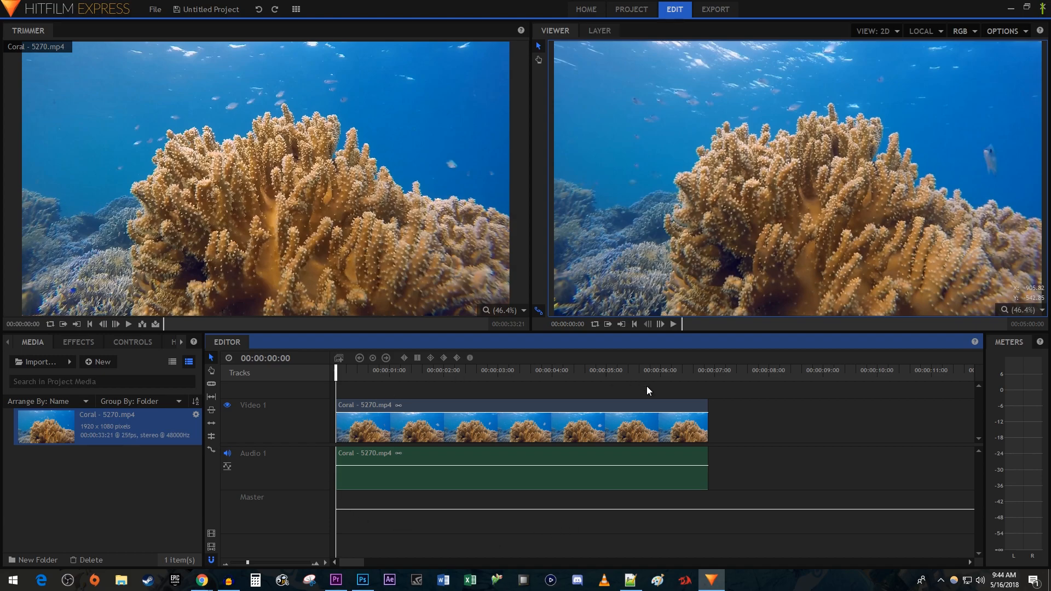
mouse_move(544, 525)
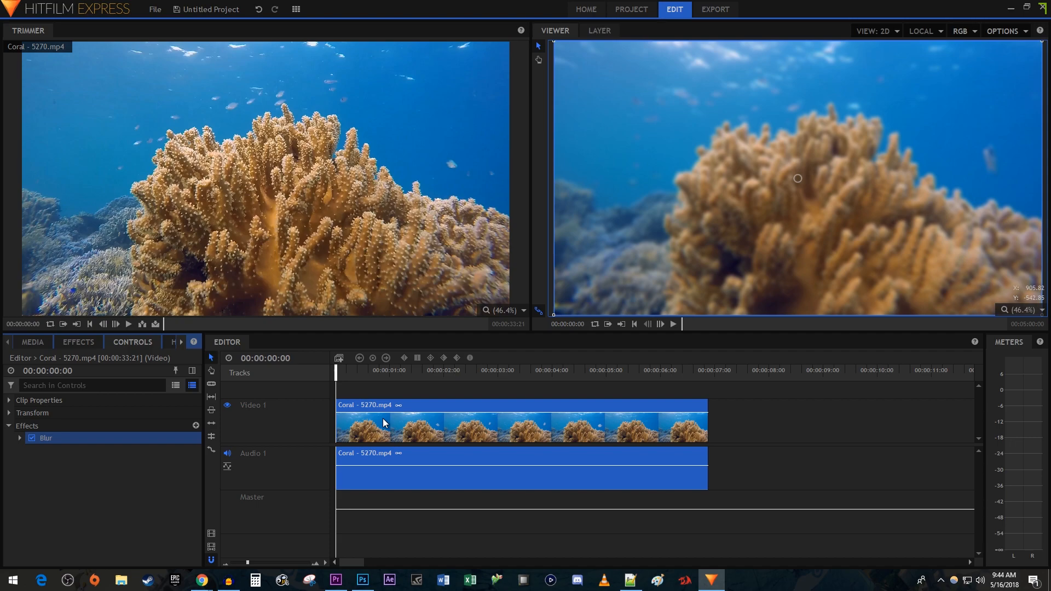
- Move the playhead to 00:00:02:00 on the coral clip's timeline
left_click(672, 323)
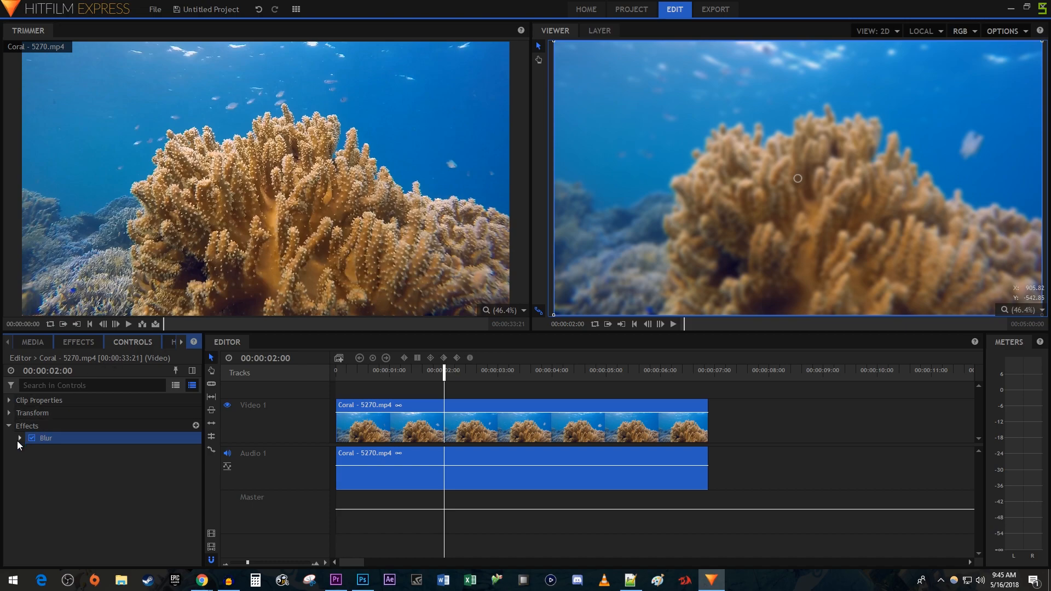
- Expand the Blur effect in the Controls panel to show its settings
left_click(20, 438)
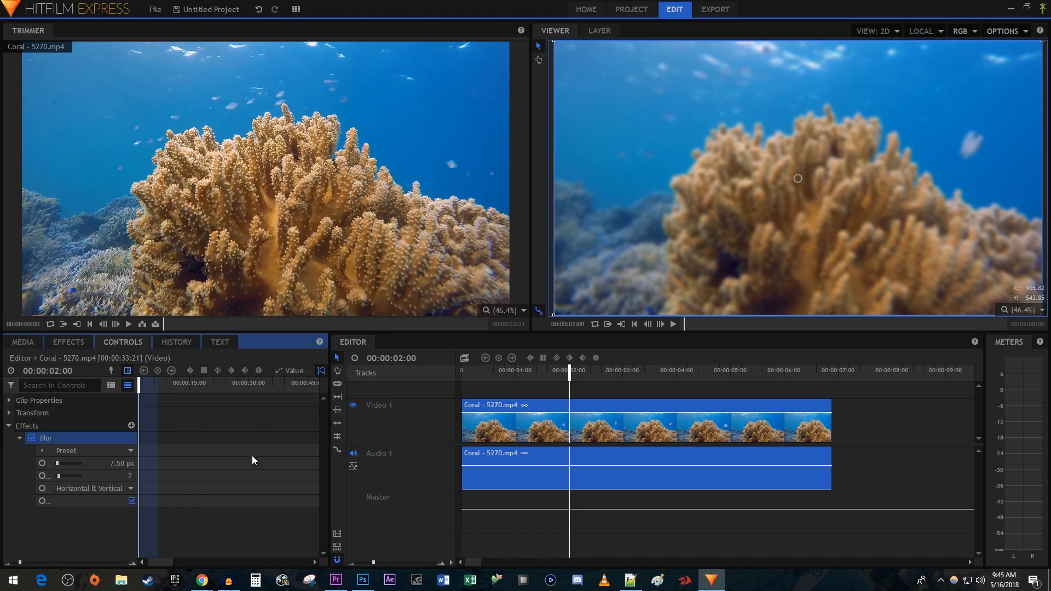
mouse_move(245, 482)
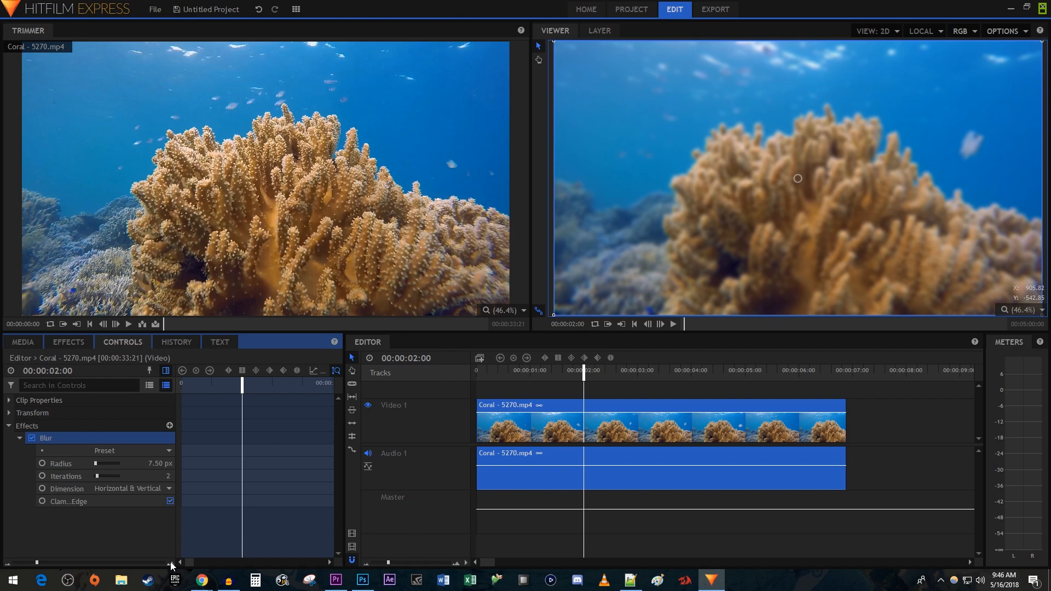
mouse_move(213, 391)
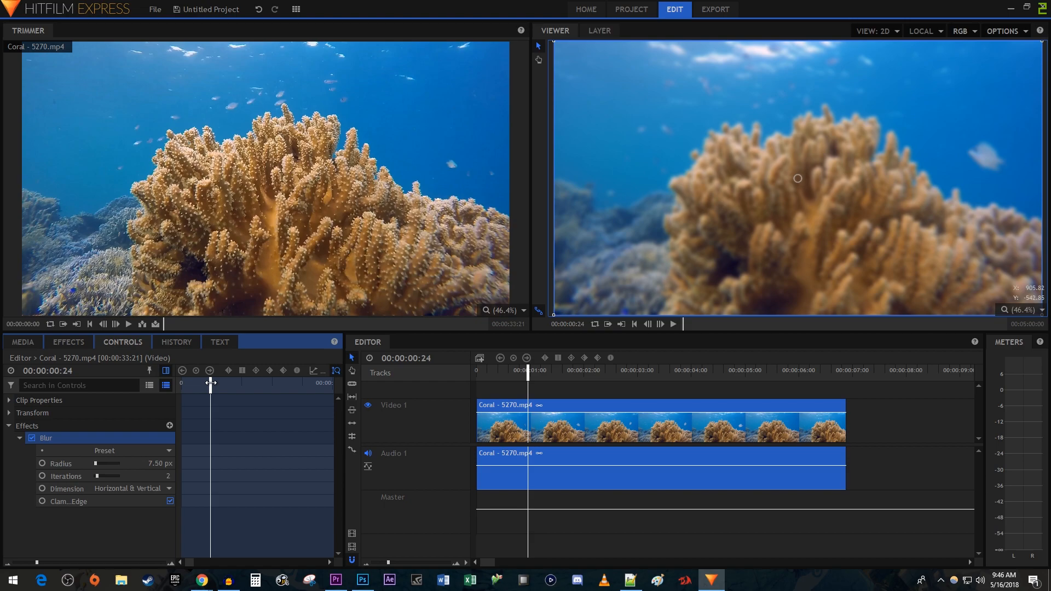
- Set the Blur Radius to 0 px and record a keyframe for it
double_click(159, 463)
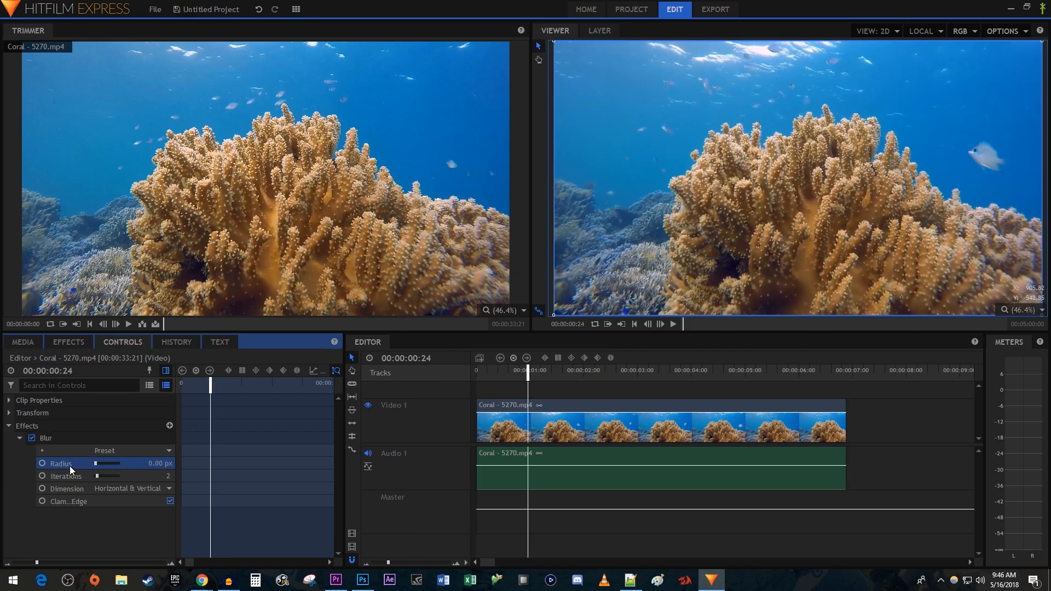
left_click(41, 463)
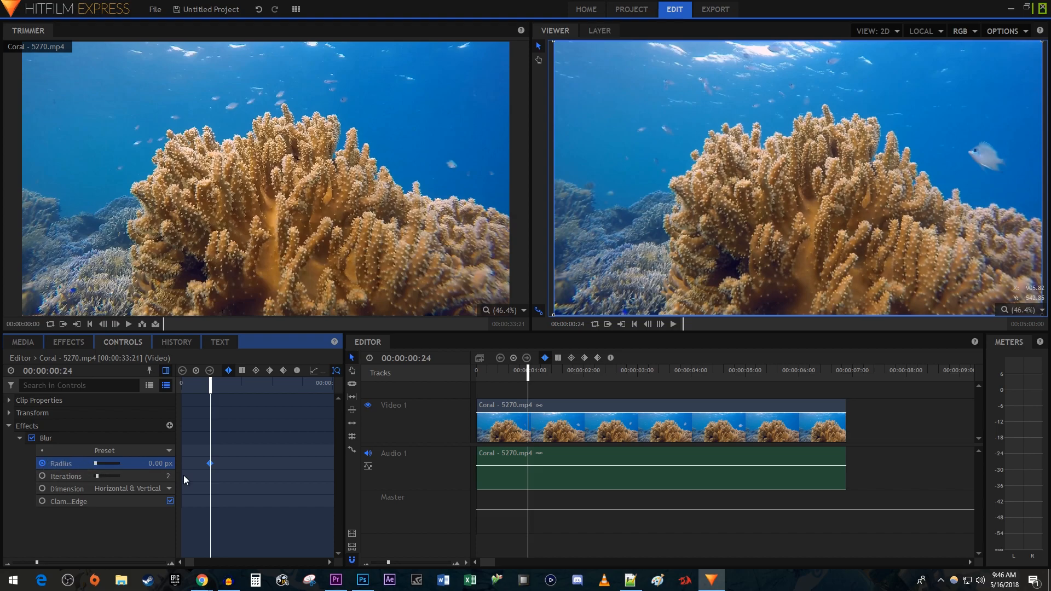
mouse_move(212, 426)
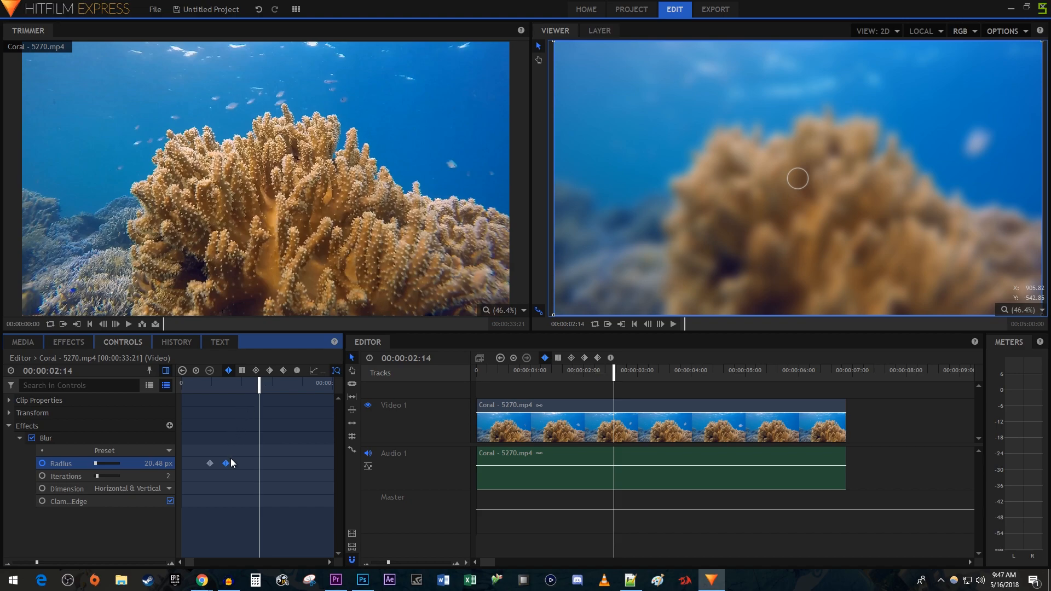
- Copy and paste the Radius keyframes, then return the playhead to the clip's start
right_click(209, 463)
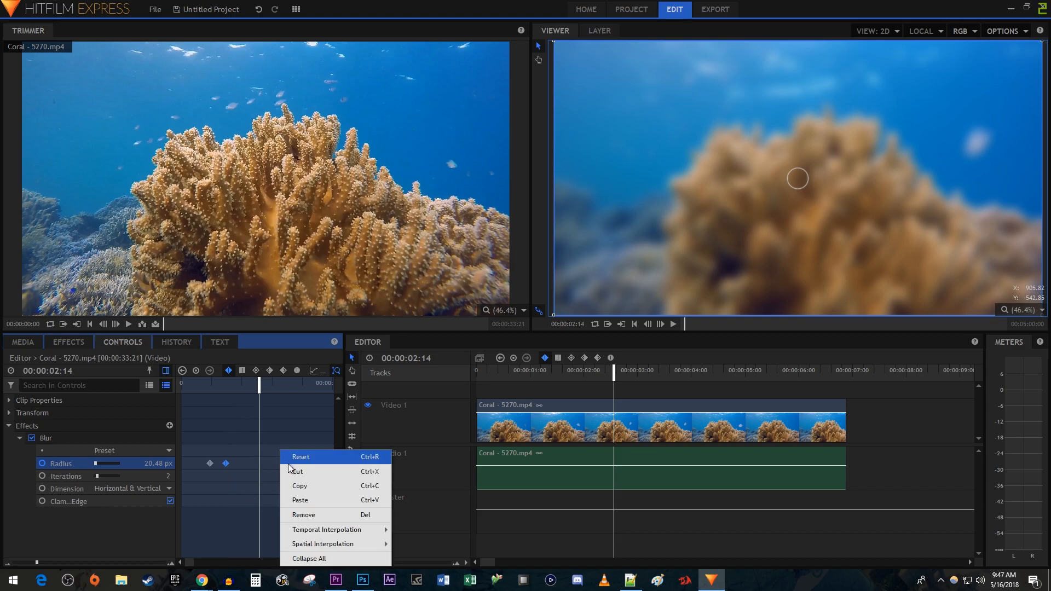
left_click(300, 456)
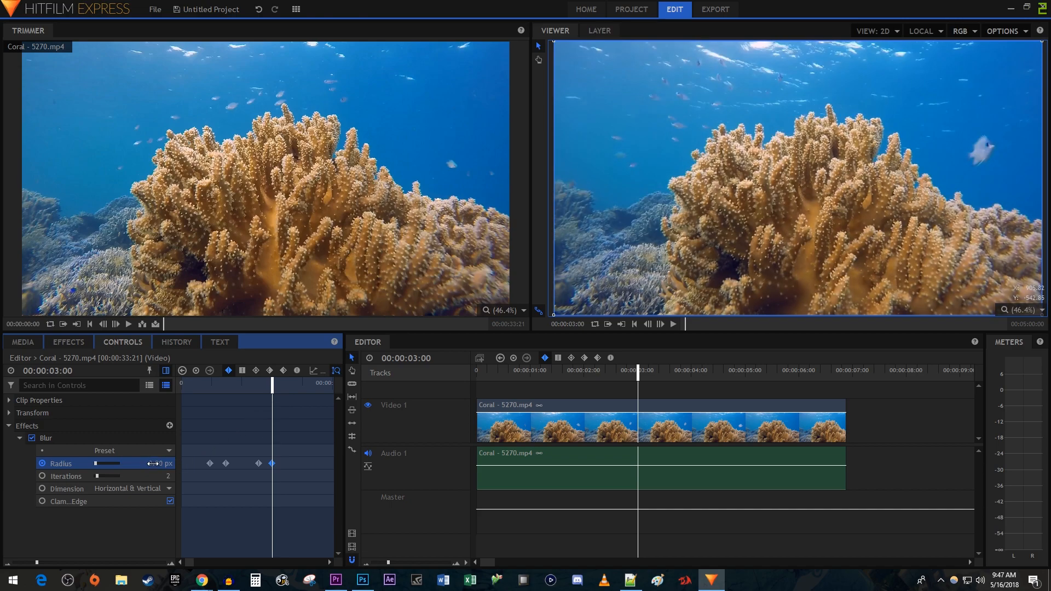
left_click(632, 323)
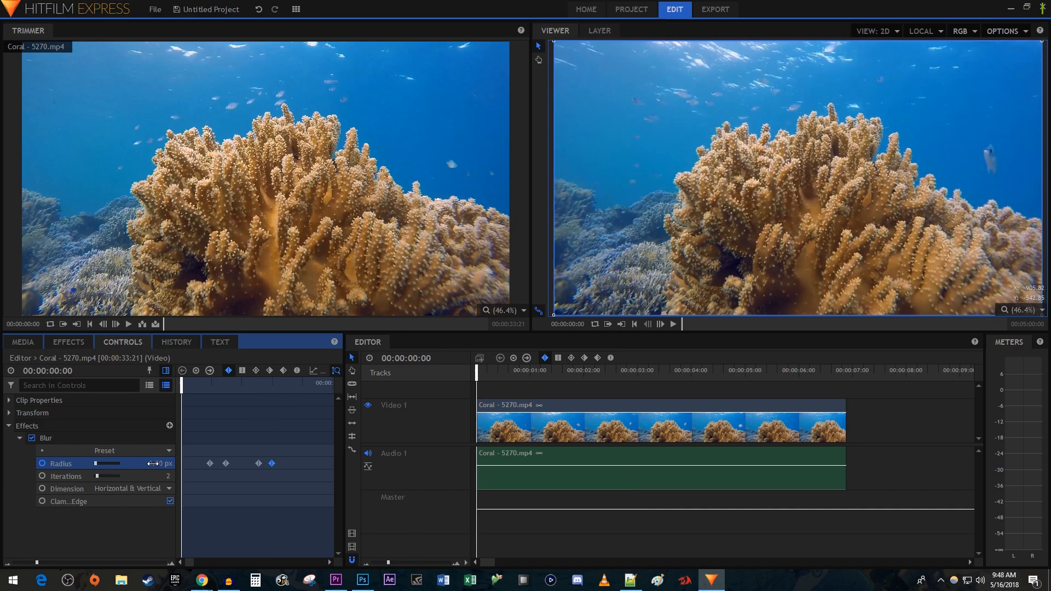